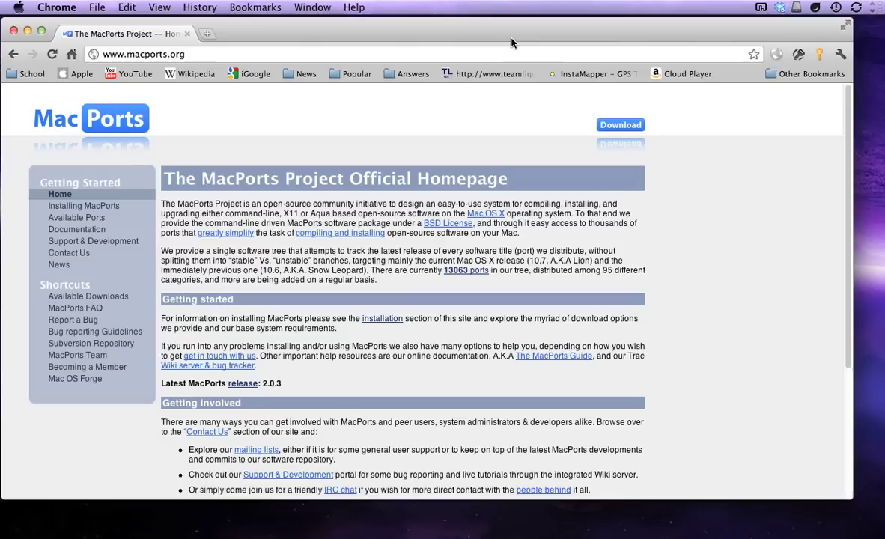
mouse_move(442, 160)
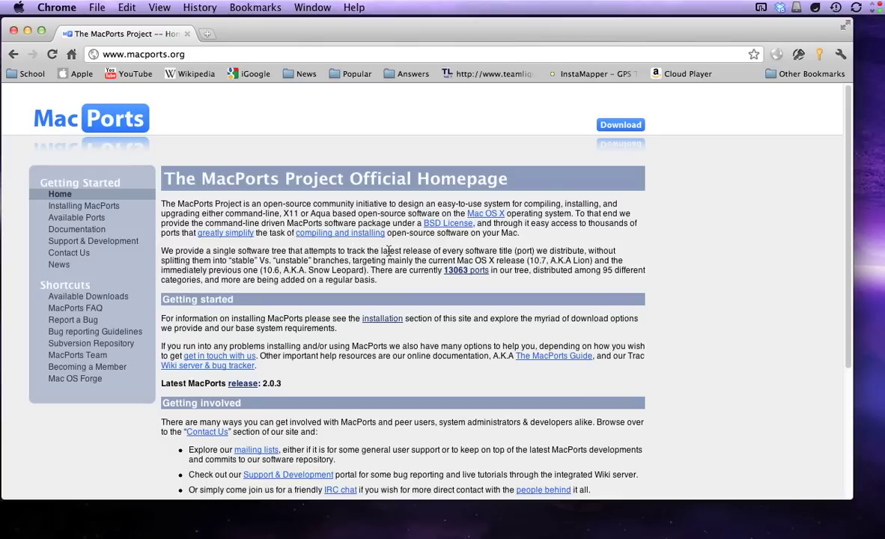
mouse_move(366, 157)
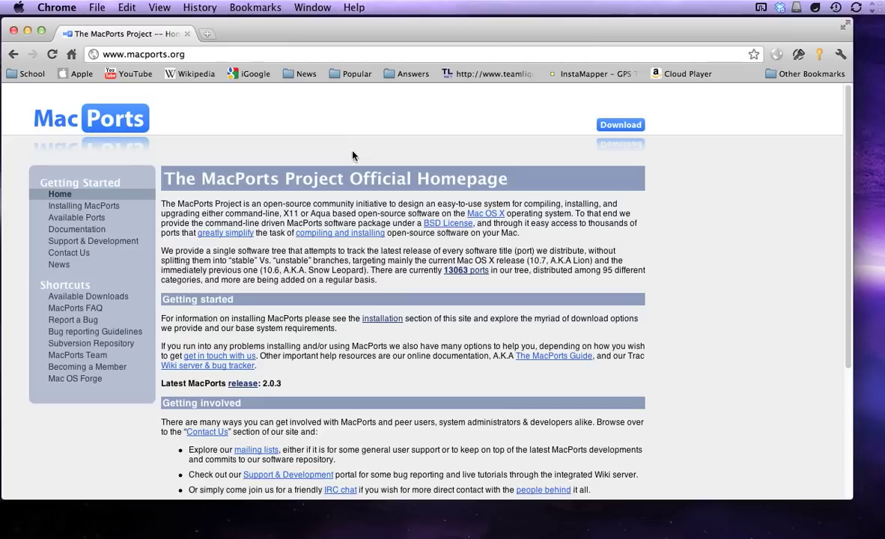
mouse_move(417, 213)
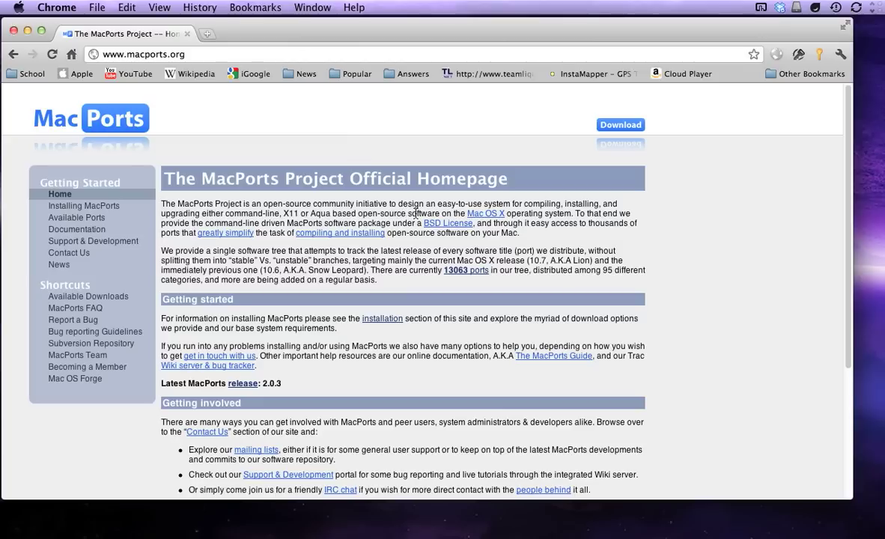
mouse_move(268, 108)
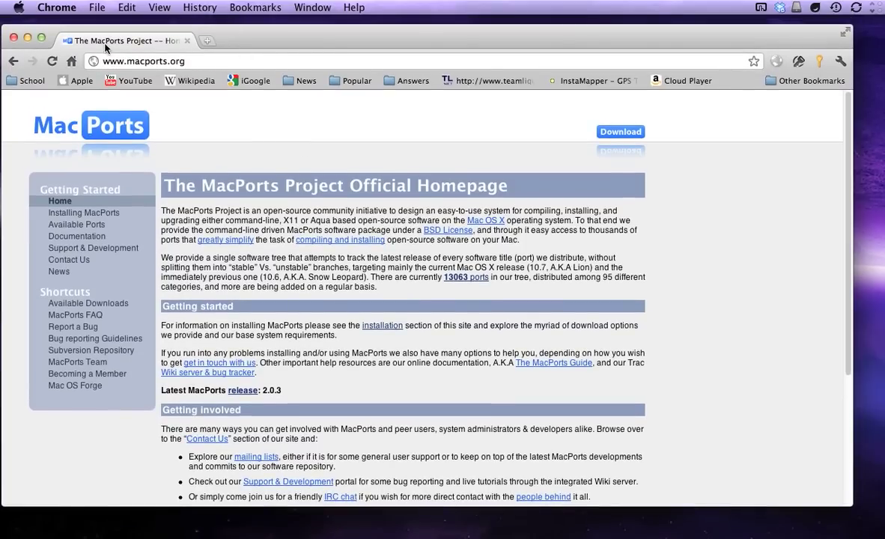
- Install the dnsmasq package with 'sudo port install dnsmasq'
click(150, 61)
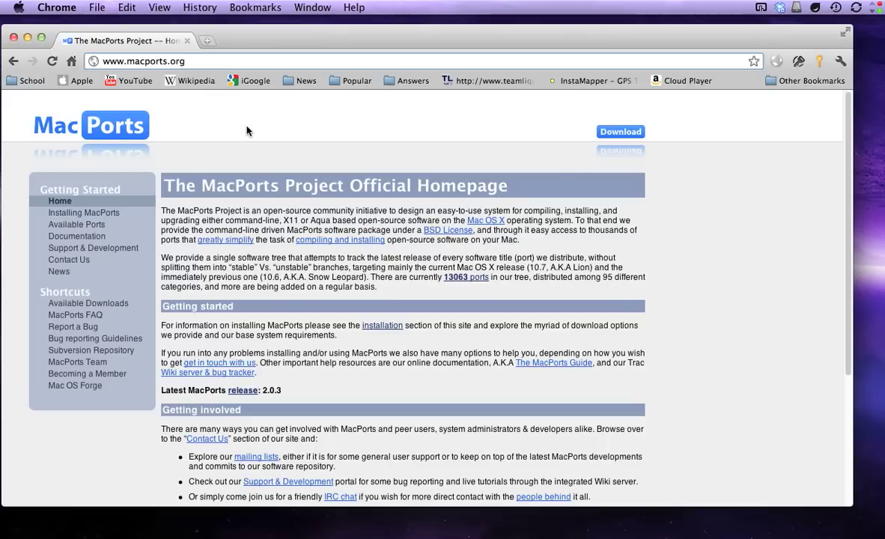
mouse_move(111, 72)
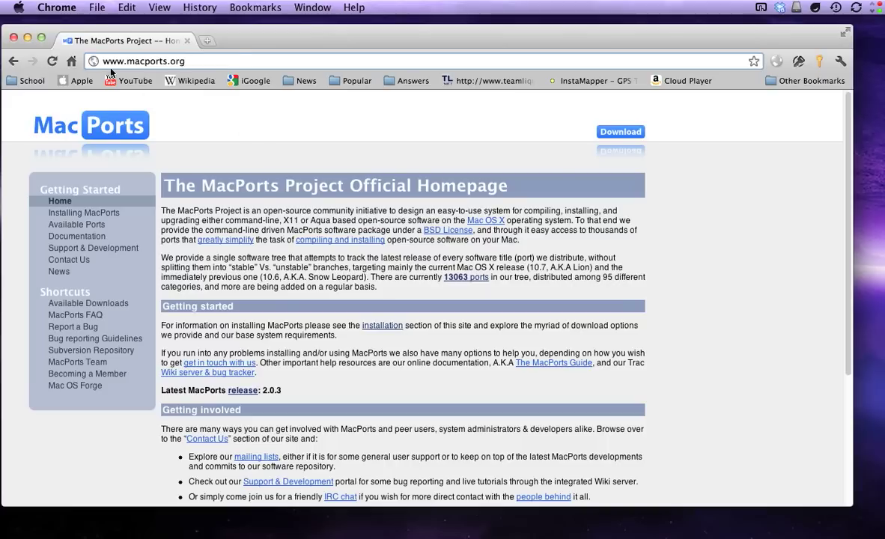
mouse_move(269, 300)
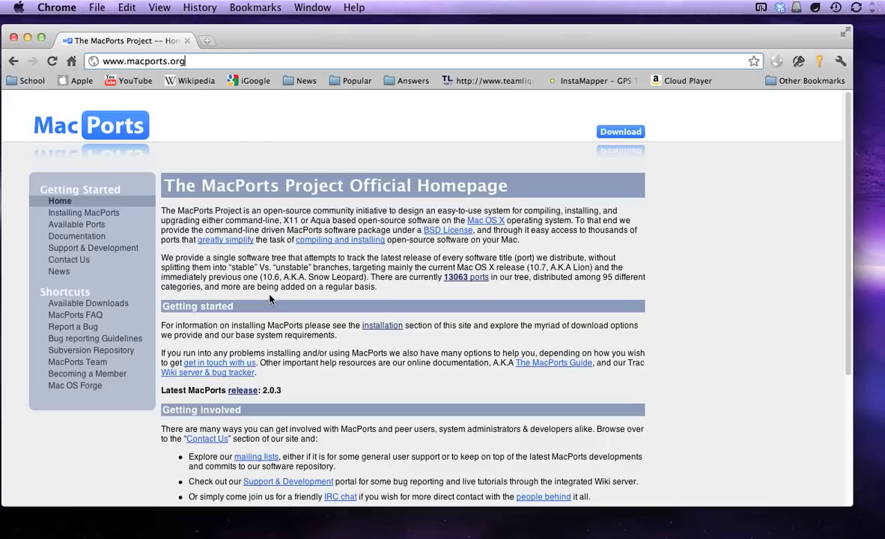
mouse_move(303, 268)
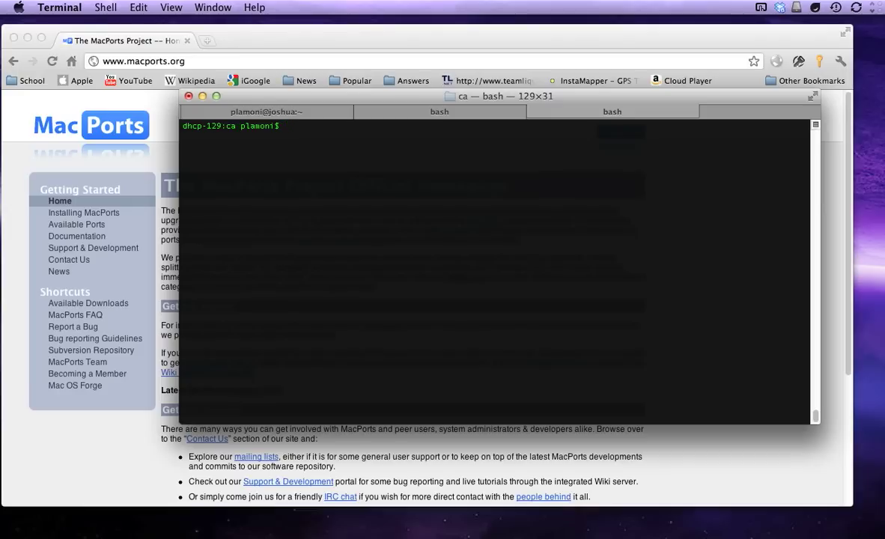
text(sudo p)
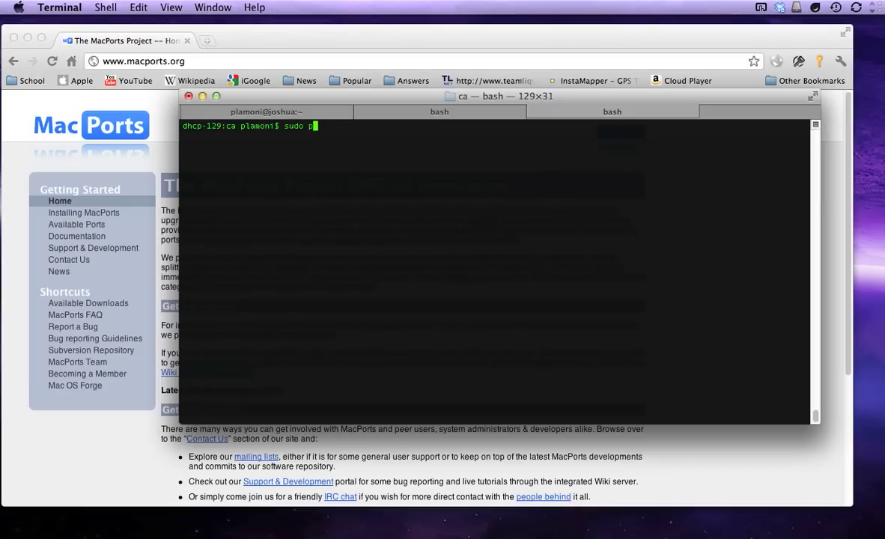
text(ort install)
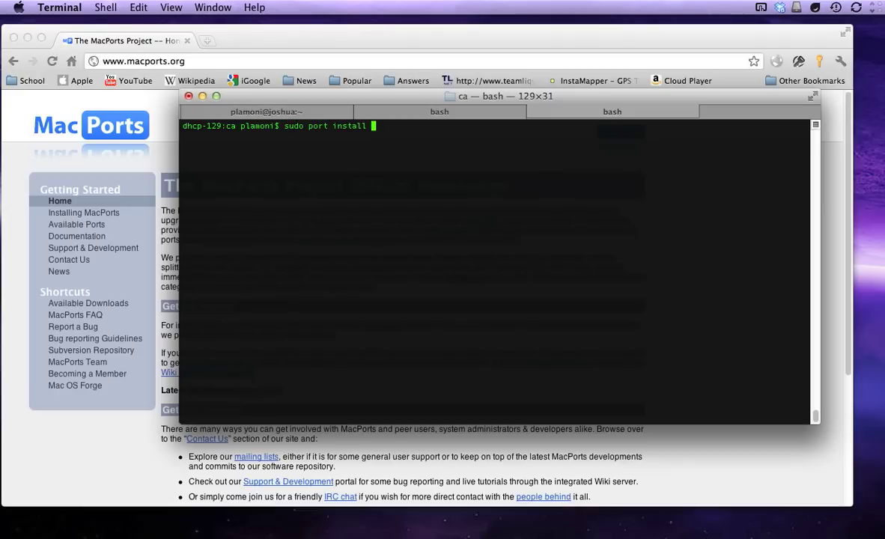
text(d)
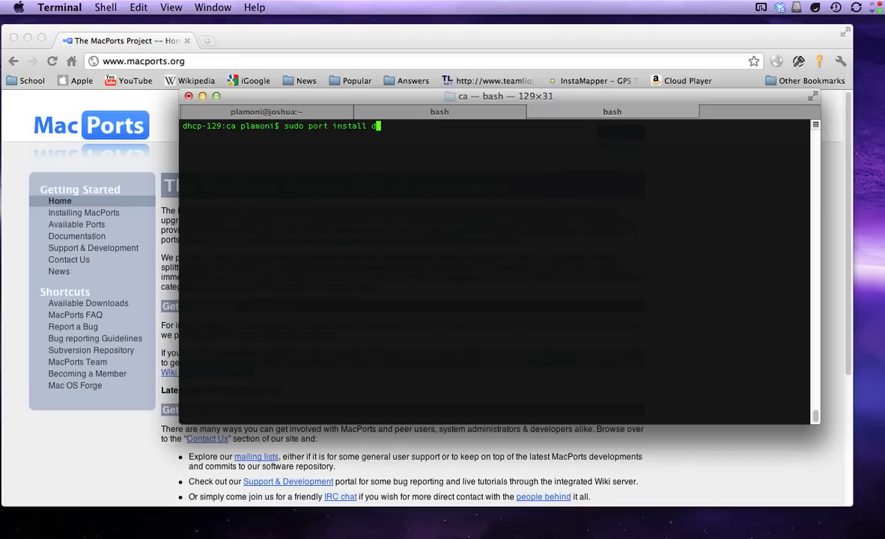
text(nsmasq)
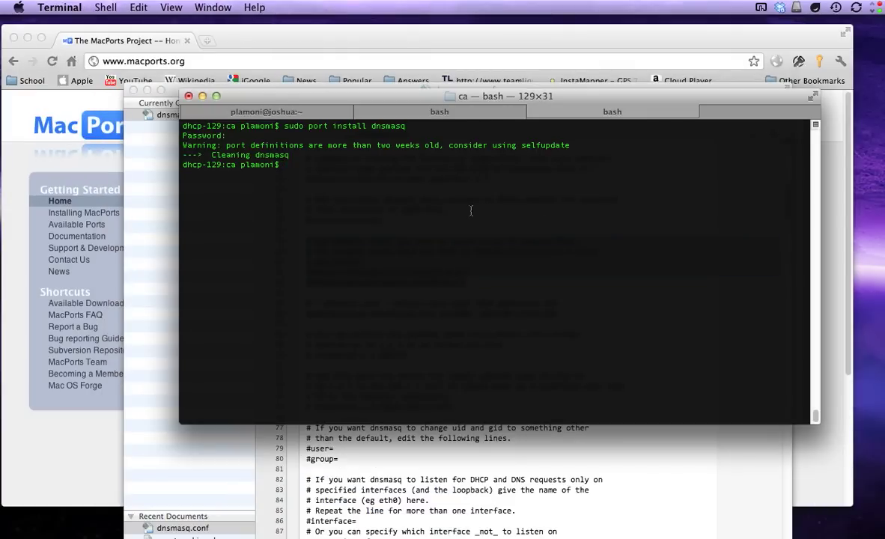
- Change into /opt/local/etc and begin the bbedit command for dnsmasq.conf
text(cd /usr/l)
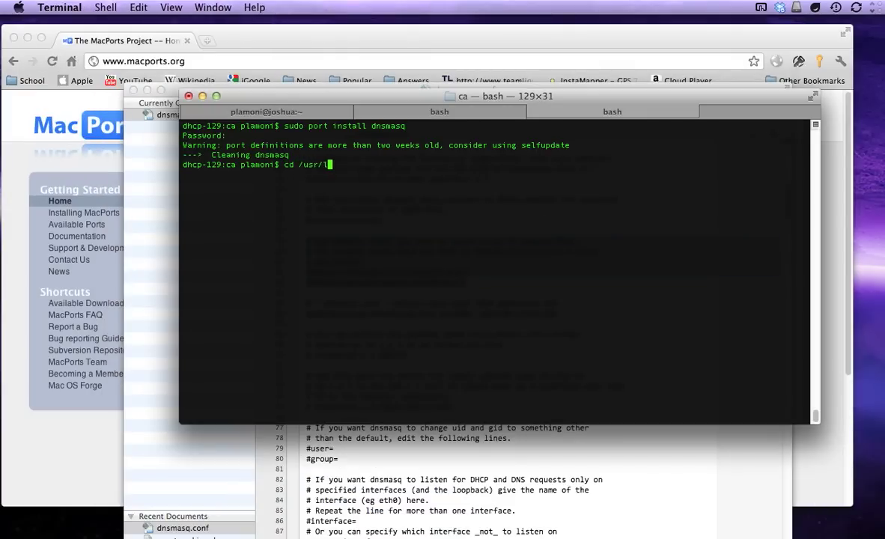
text(ocal)
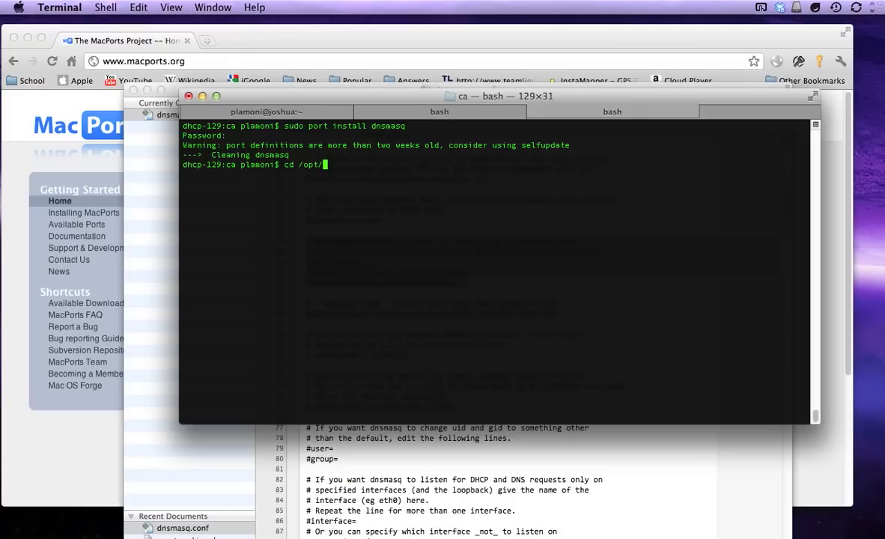
text(local/e)
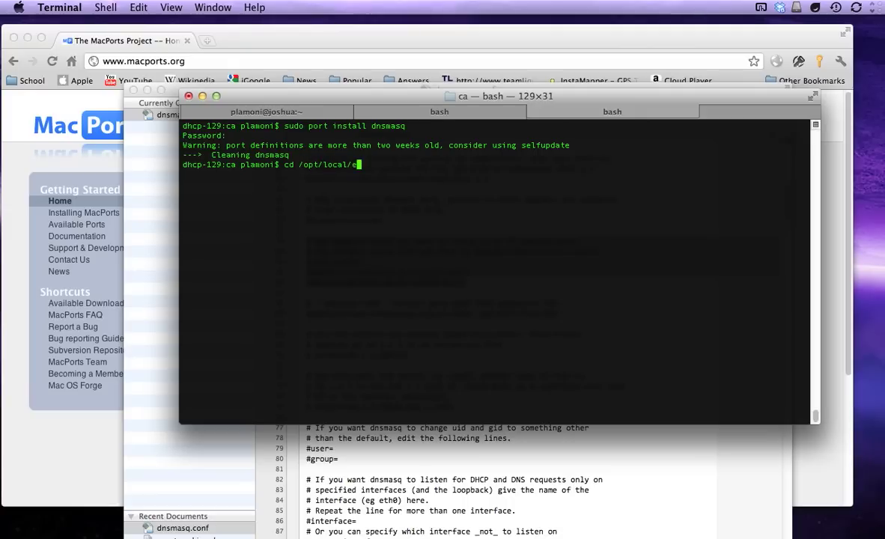
text(tc/)
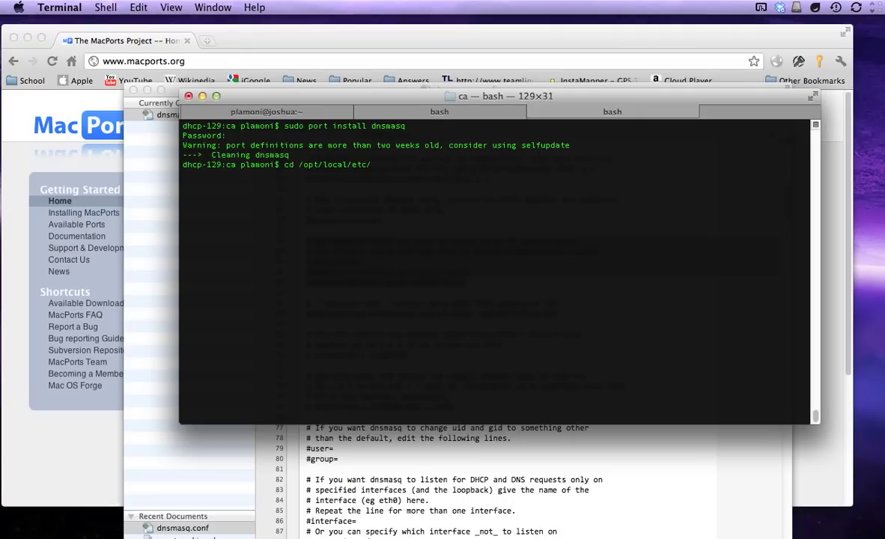
text(dnsmasq.conf)
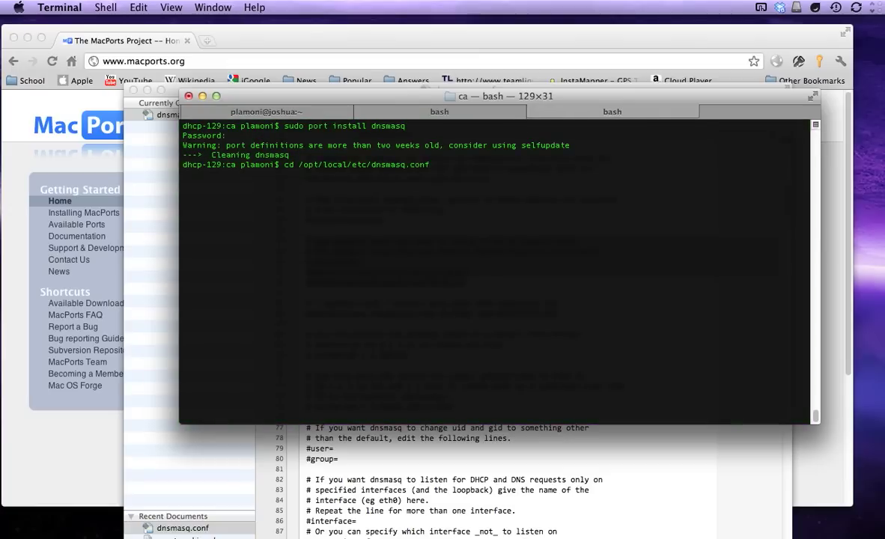
key(Return)
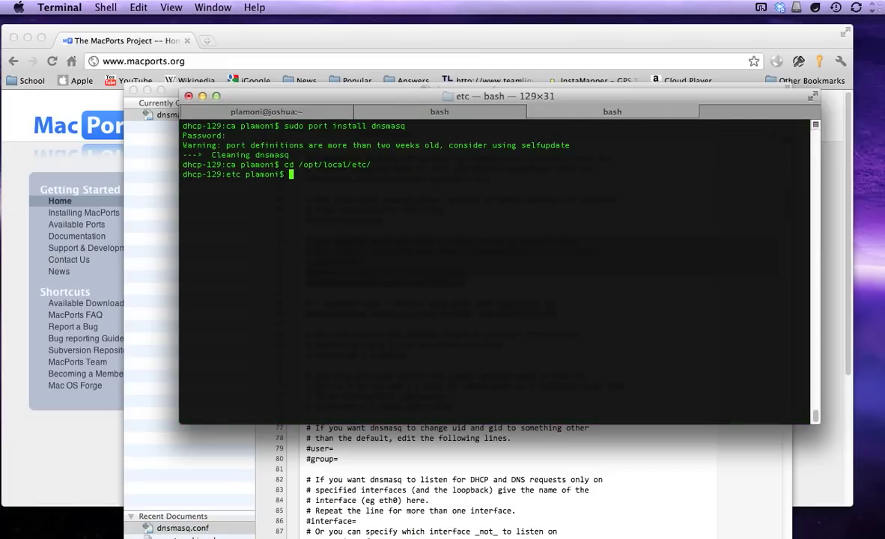
text(bb)
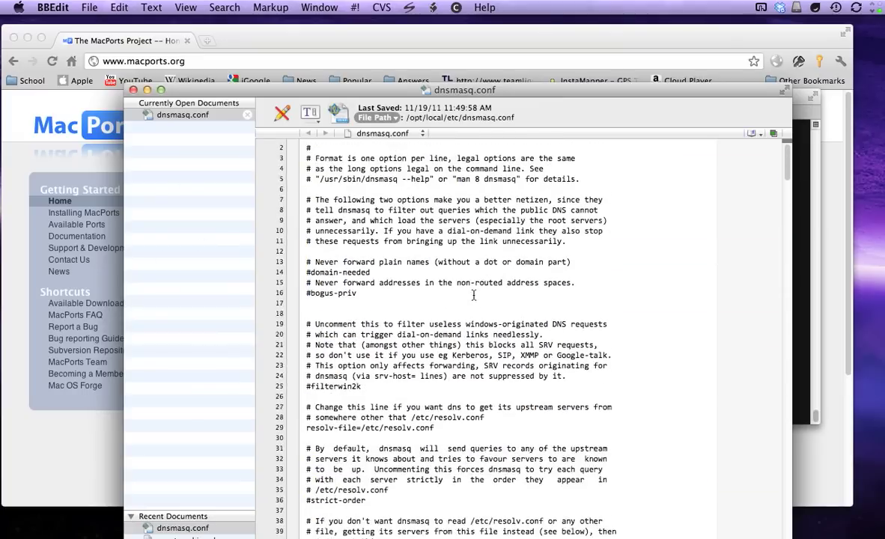
- Make dnsmasq.conf writeable and uncomment the guzzoni.apple.com address line, erasing the 192.168.1.100 IP
scroll(down, 3)
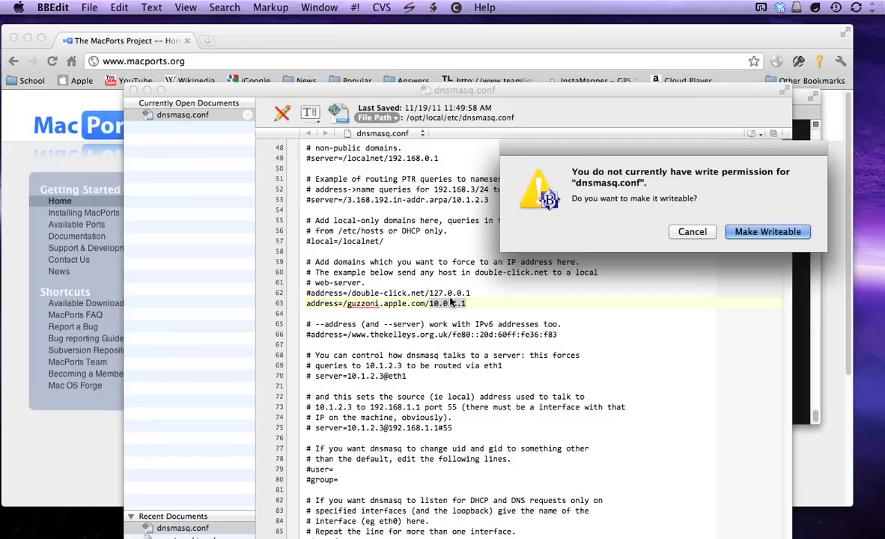
click(767, 230)
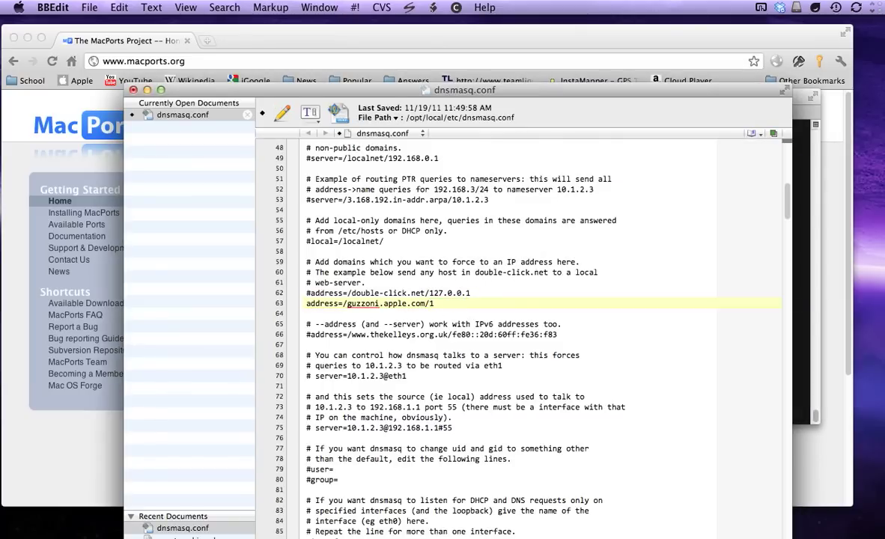
text(92)
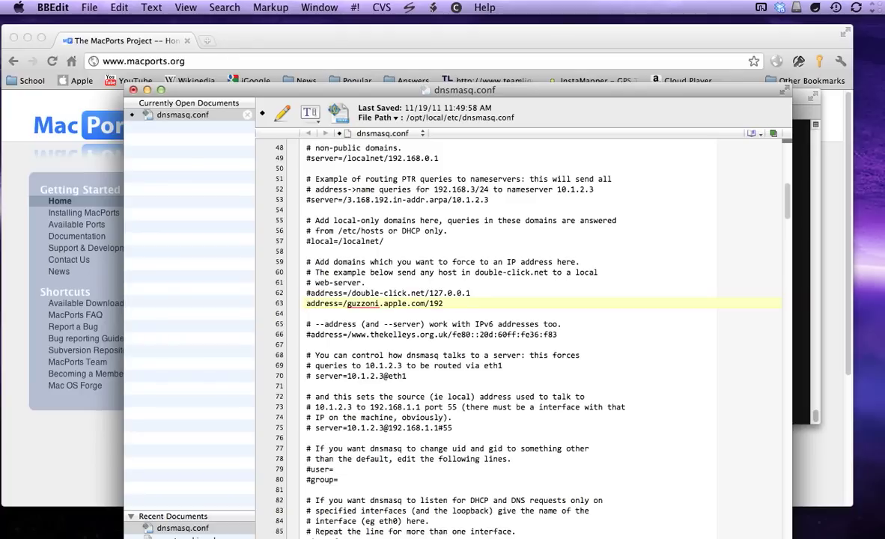
text(.168.)
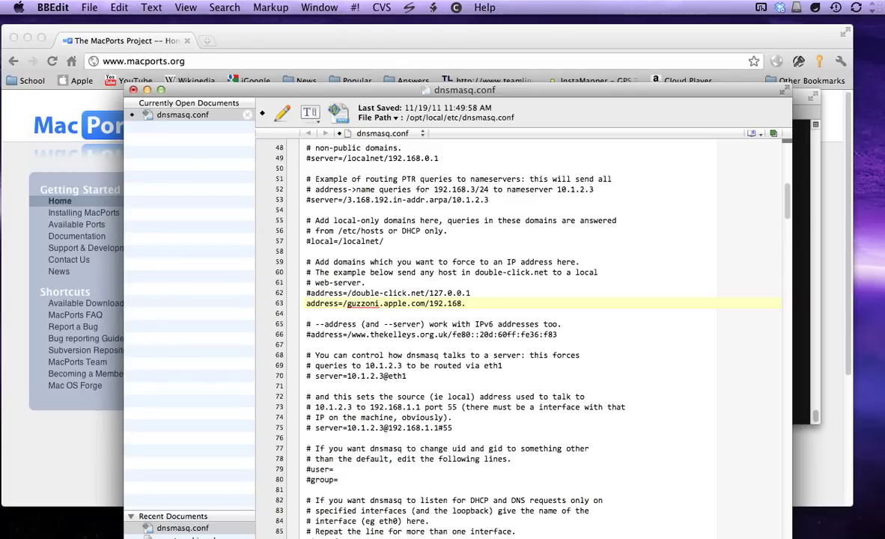
text(.1.100)
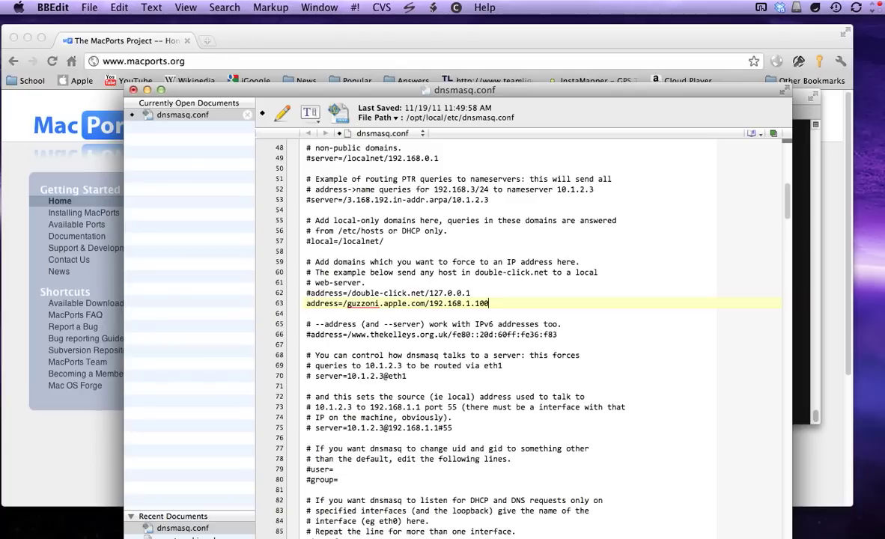
key(backspace)
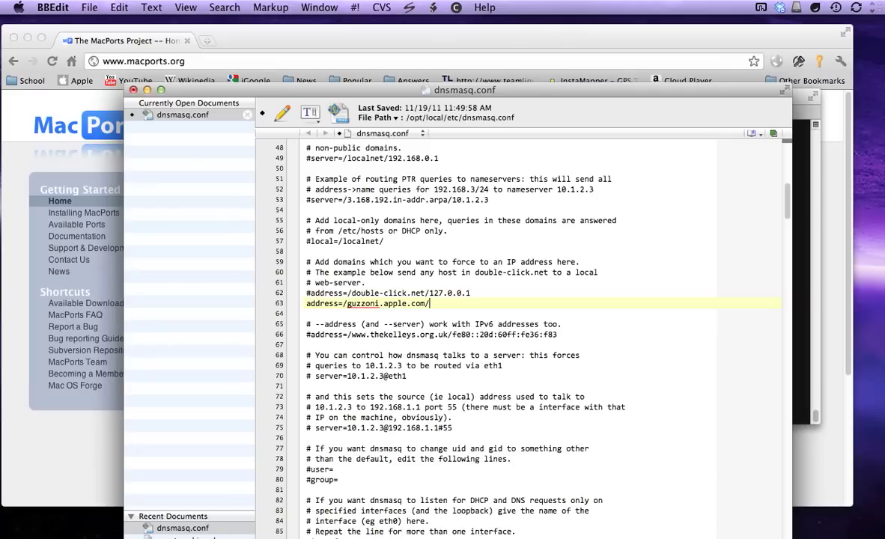
- Set the address to 10.0.2.1 and authorise saving the protected file
text(10.0.2.1)
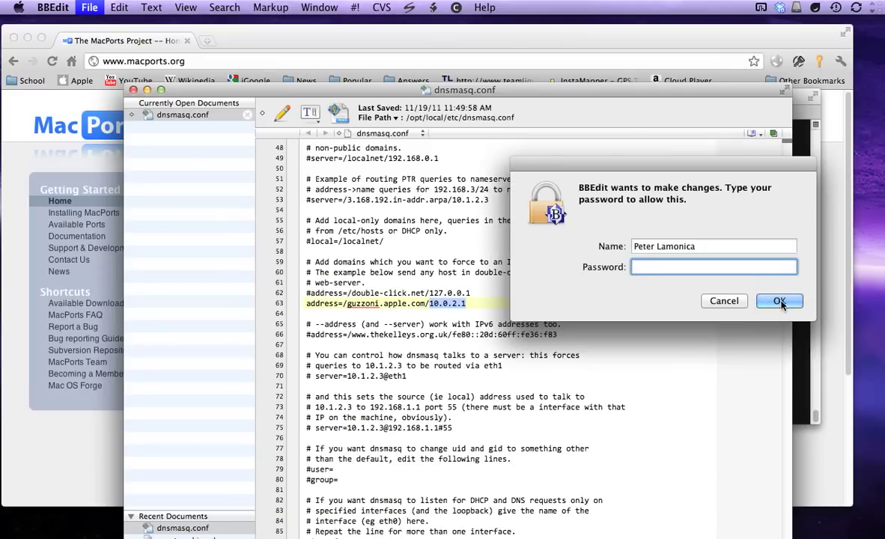
click(779, 299)
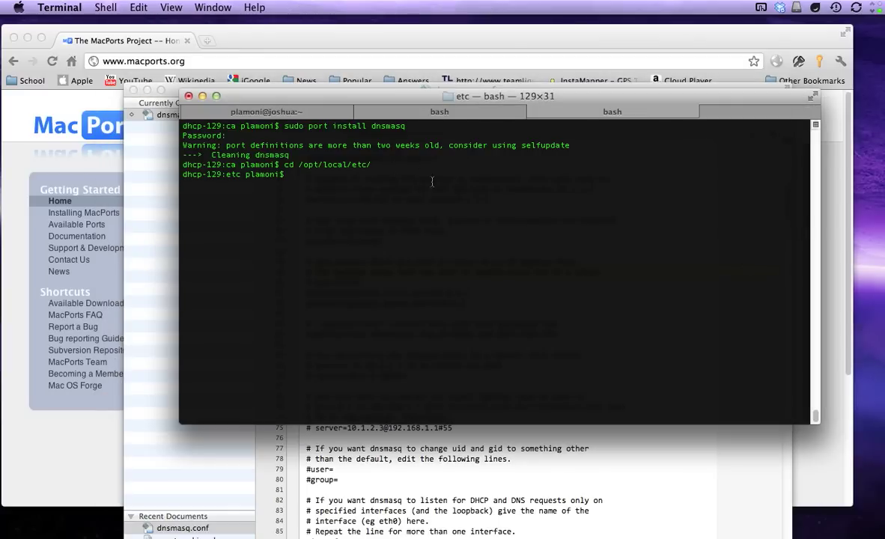
mouse_move(549, 162)
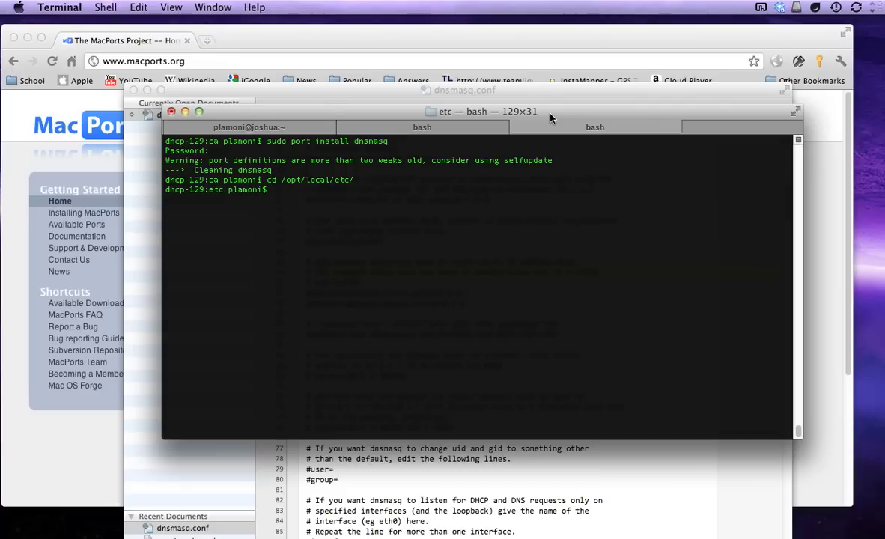
mouse_move(516, 126)
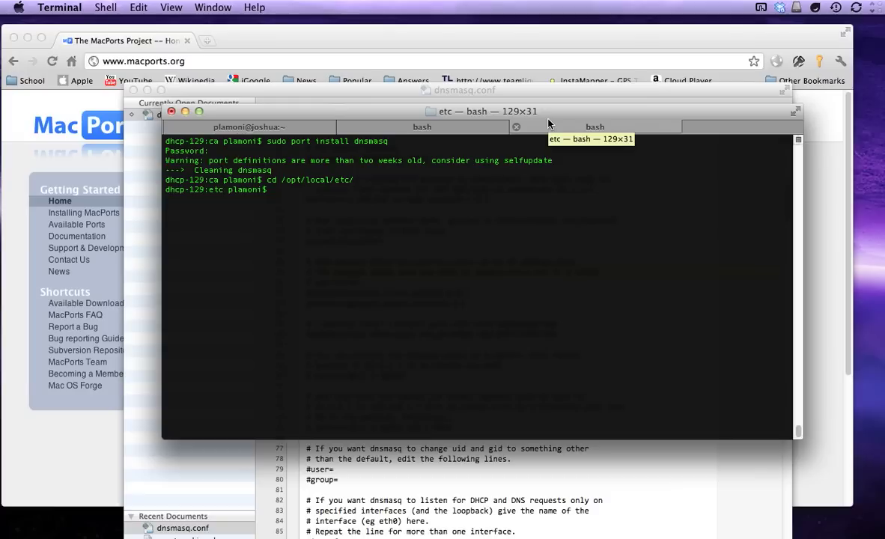
- Start dnsmasq with 'sudo /opt/local/sbin/dnsmasq', which reports the address already in use
text(sudo)
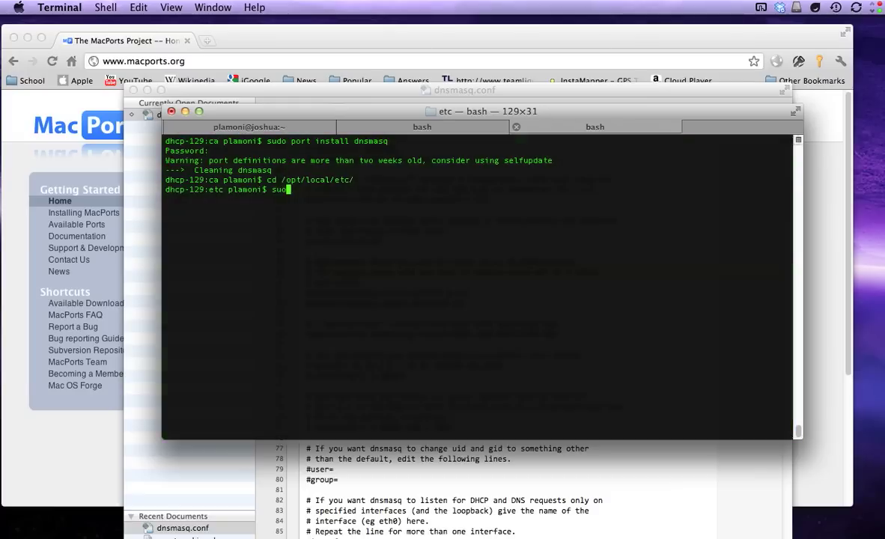
text(/opt/local/sb)
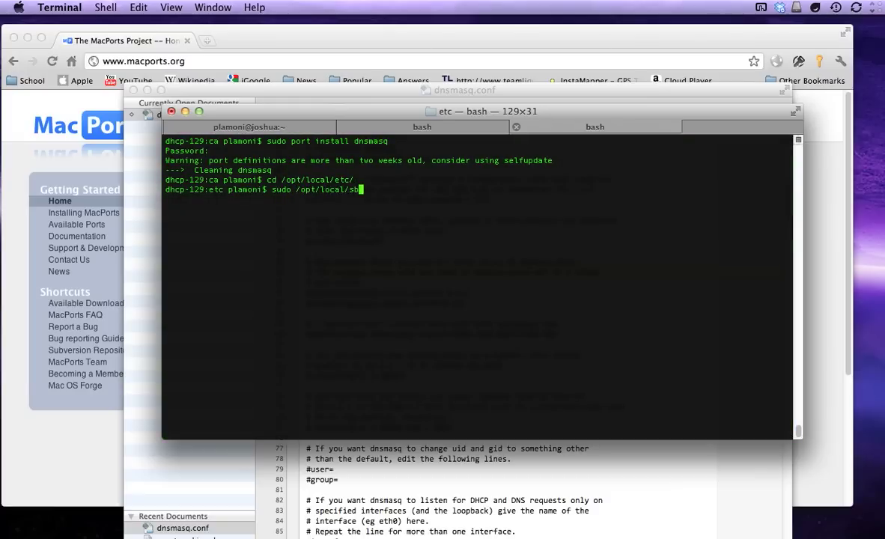
key(Return)
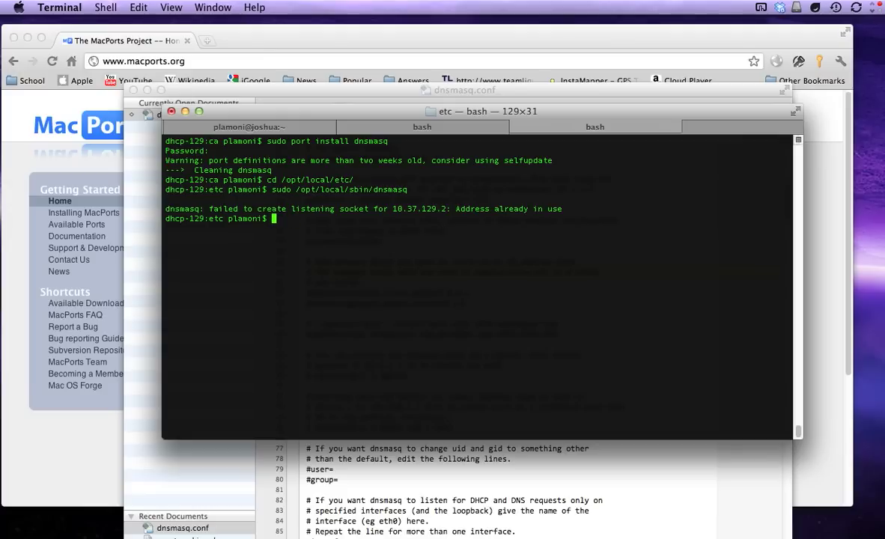
- Kill any running named process with 'sudo killall named'
text(killa)
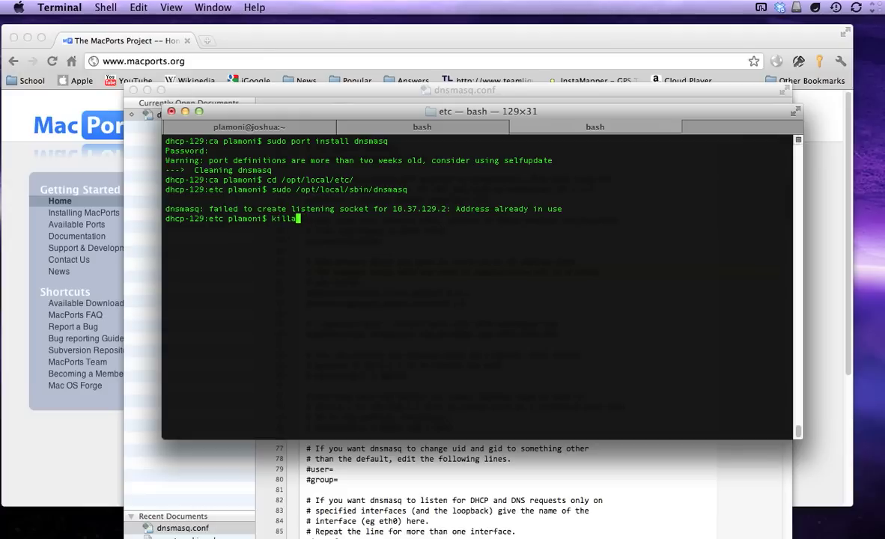
text(sudo killall)
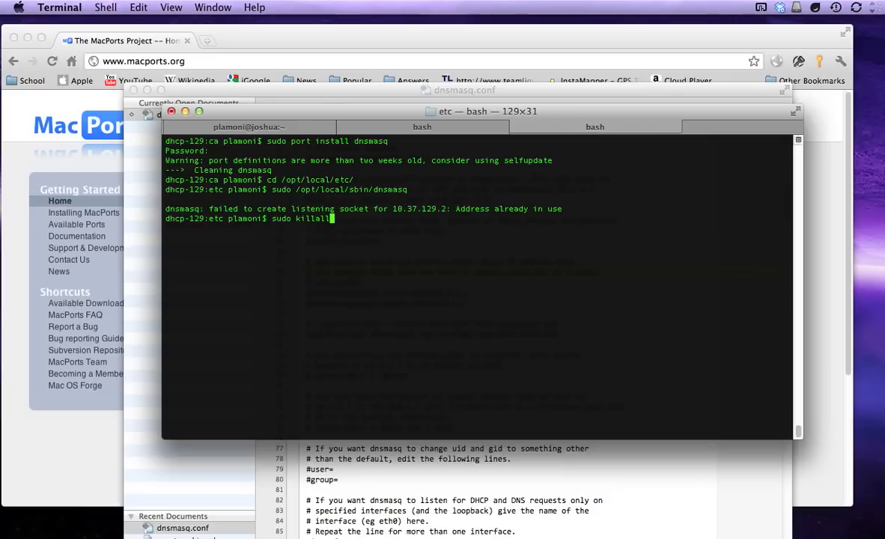
text(named)
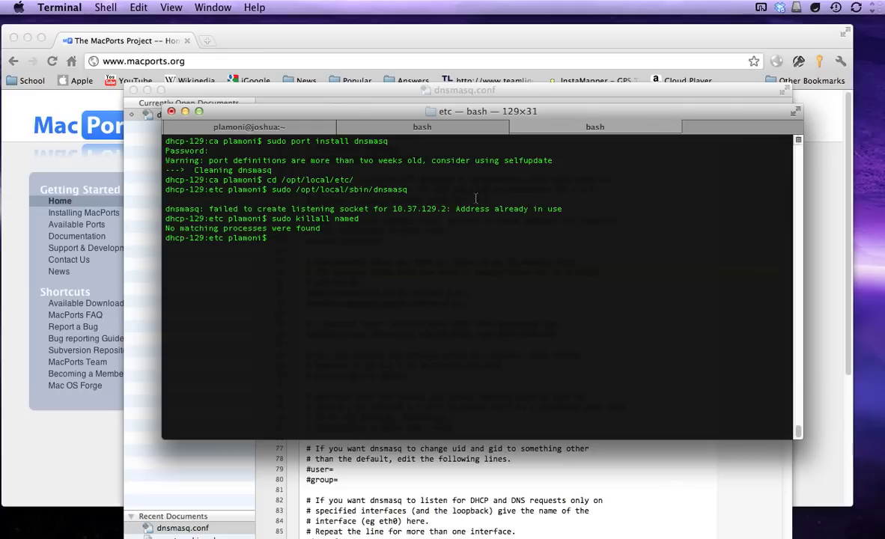
mouse_move(473, 231)
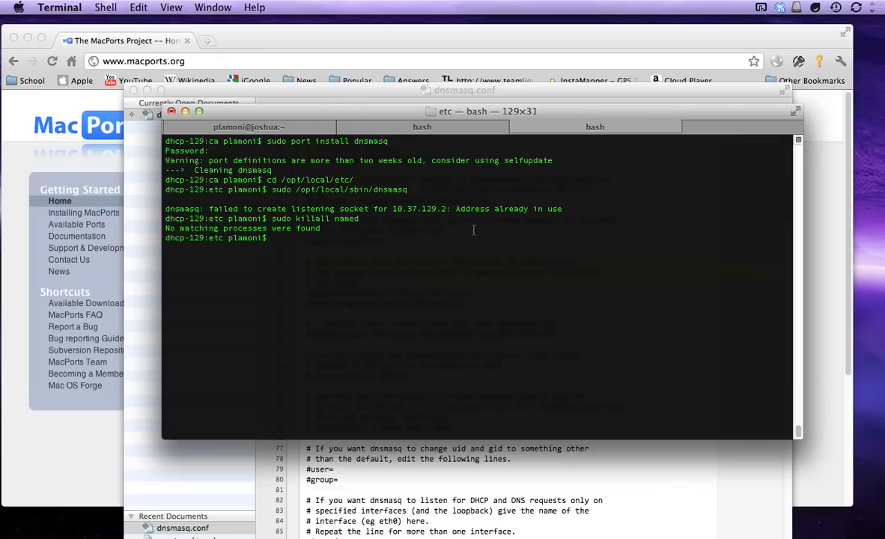